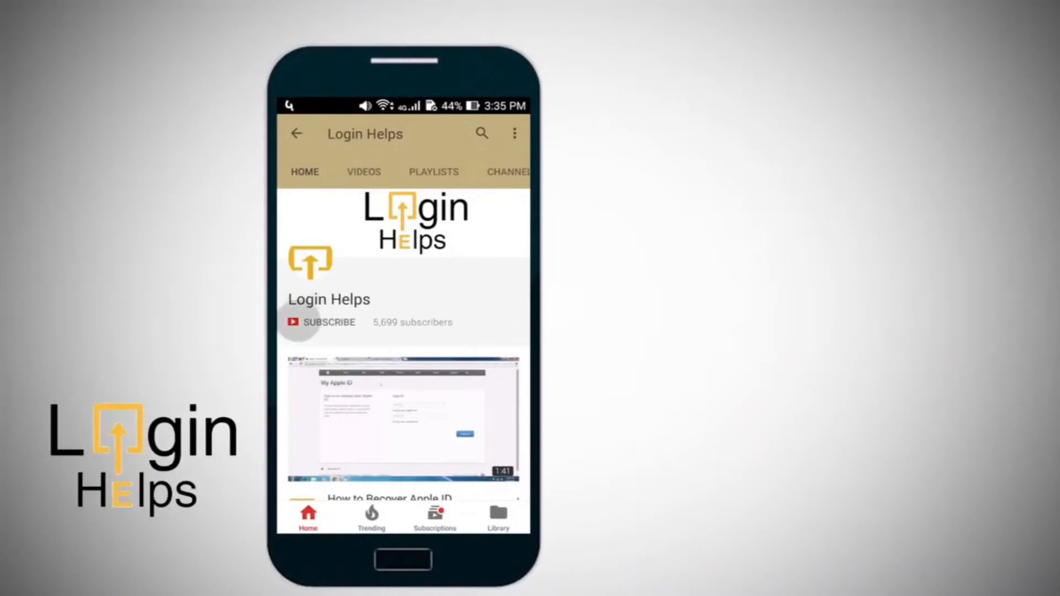
# Step: Let the Login Helps intro play through to a blank browser new-tab page
pyautogui.click(329, 322)
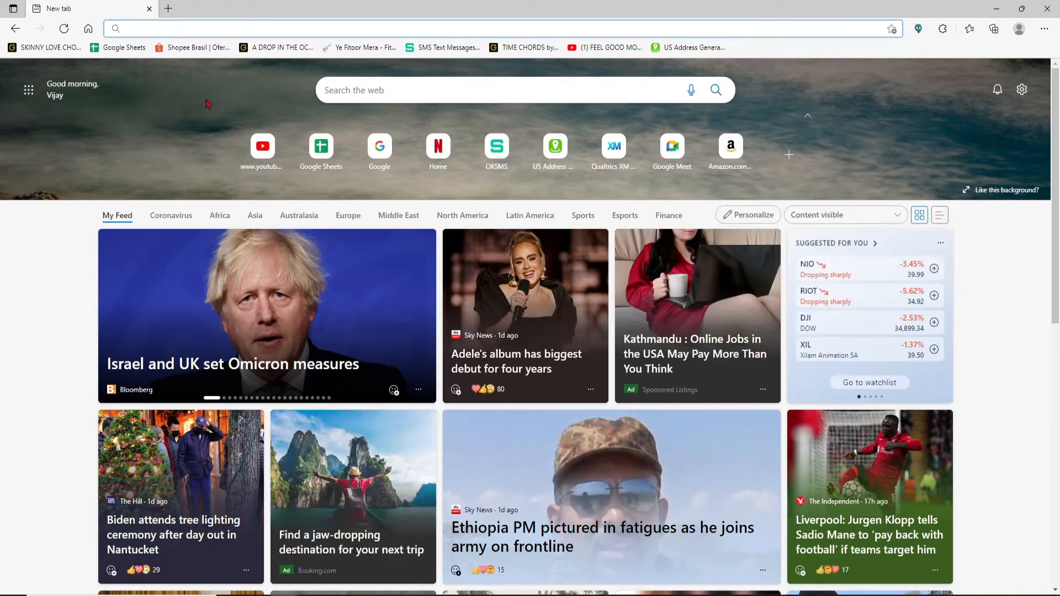
# Step: Search Bing for 'Overstock credit card login' from the address bar
pyautogui.write('Overstock credit card login')
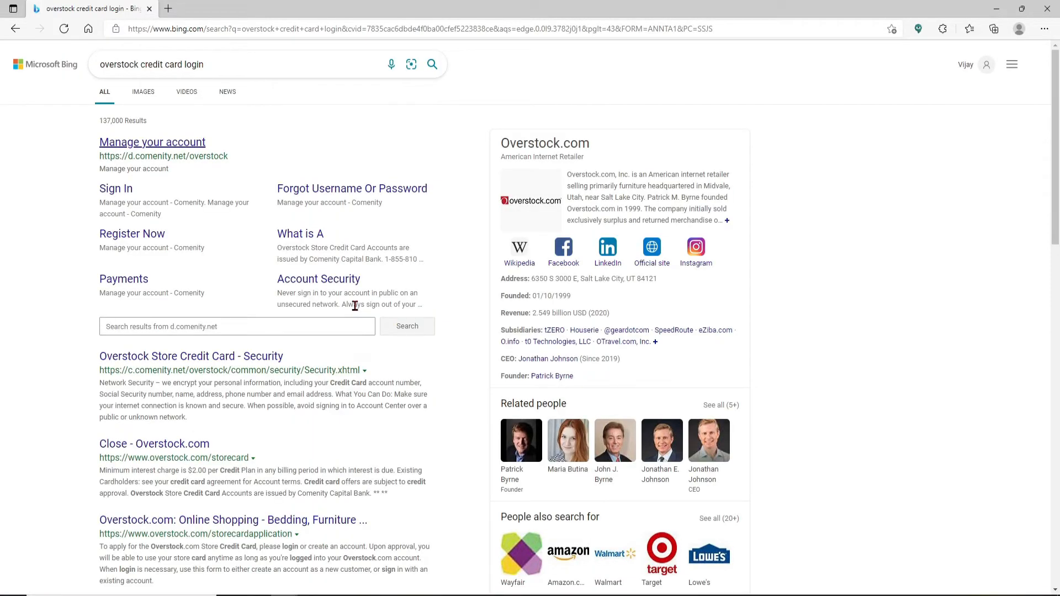
pyautogui.moveTo(47, 286)
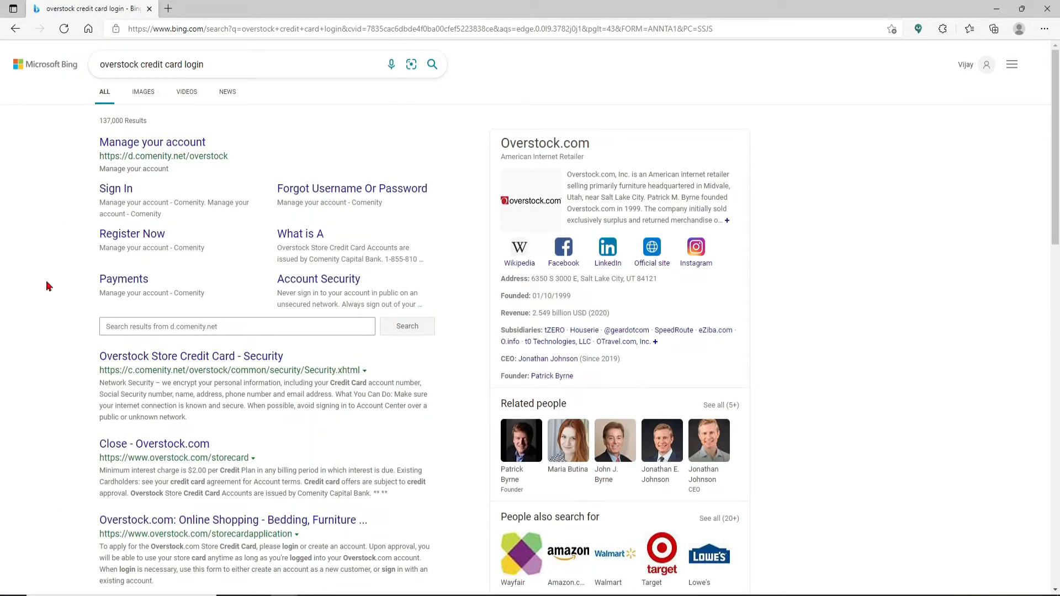
pyautogui.moveTo(152, 142)
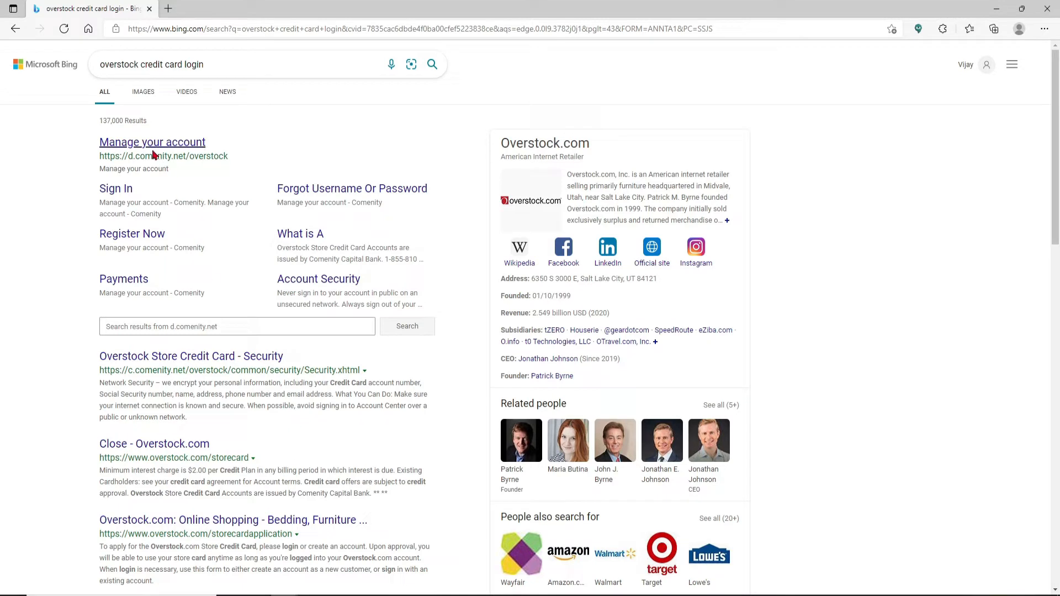
pyautogui.moveTo(152, 147)
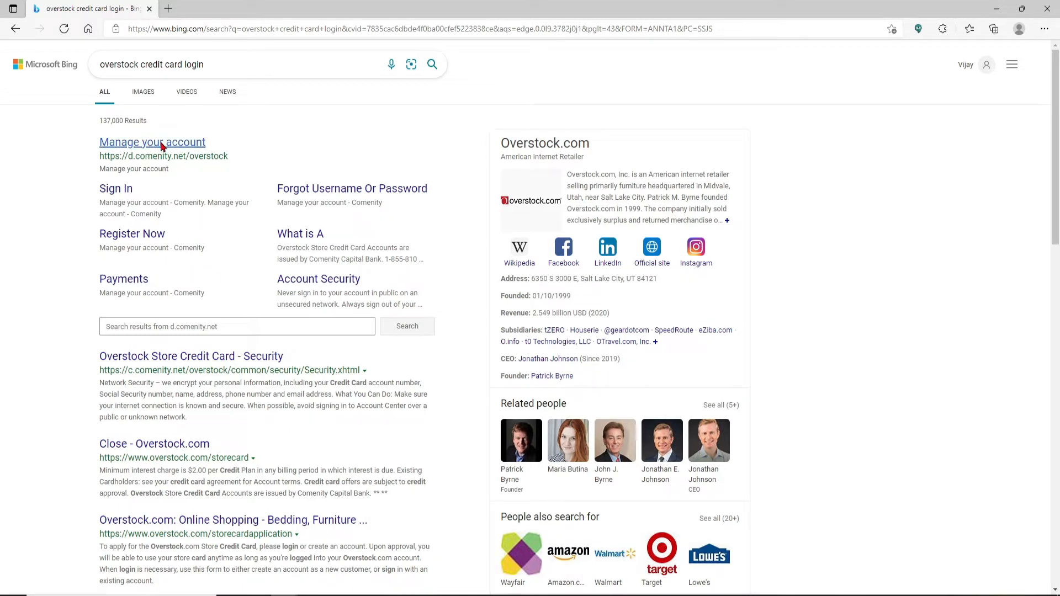
# Step: Follow the 'Manage your account' Comenity result to the Overstock card home page
pyautogui.click(152, 143)
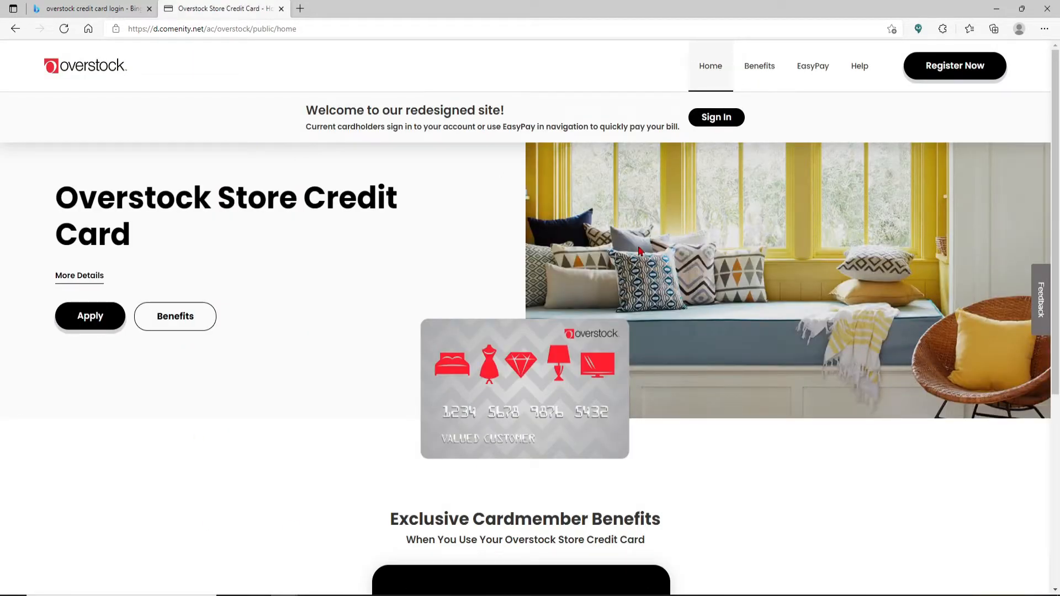
pyautogui.moveTo(715, 117)
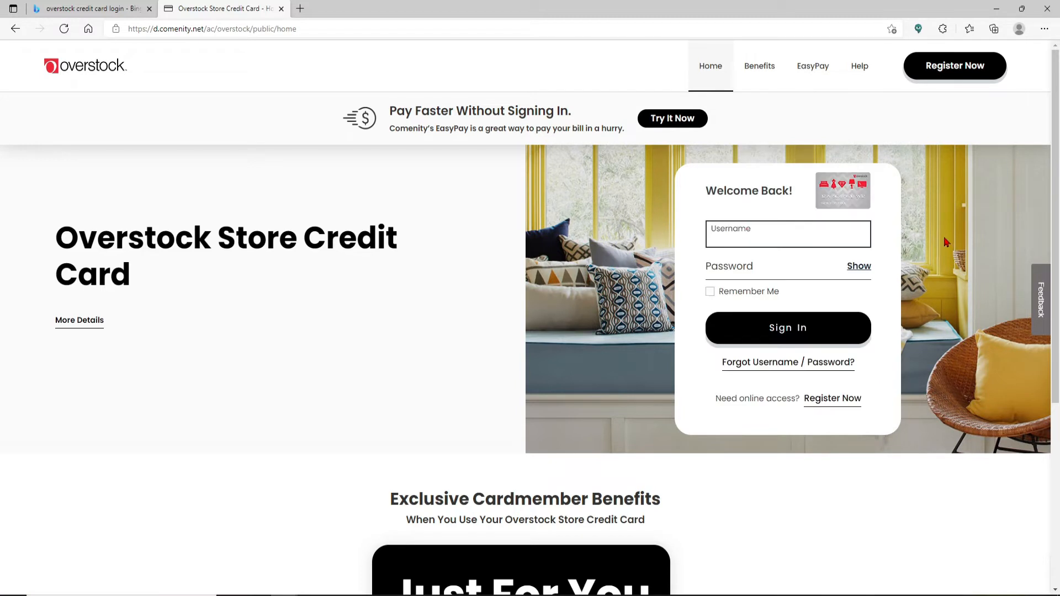
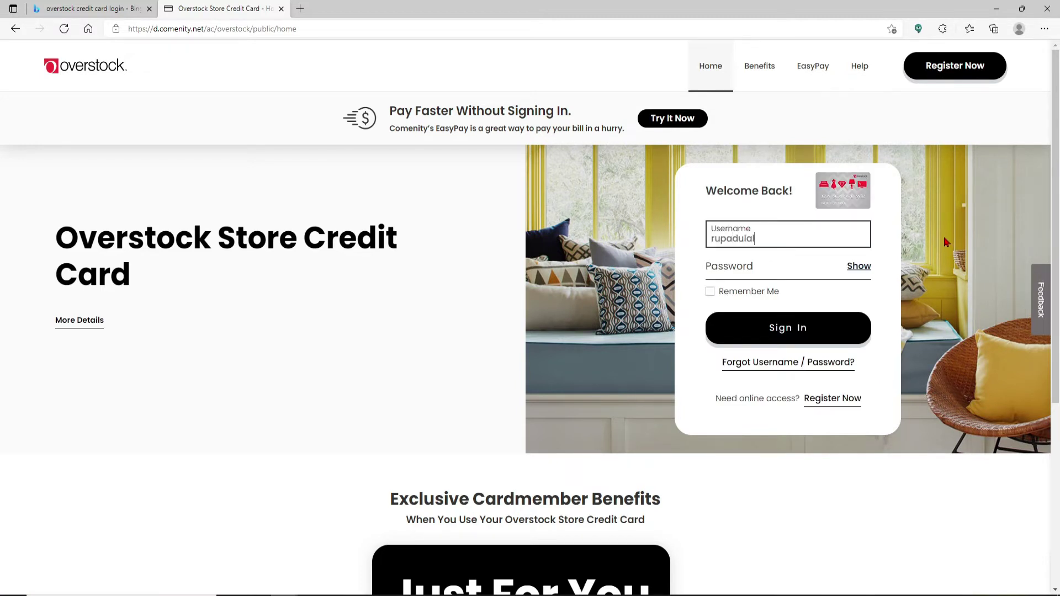
# Step: Enter username 'rup' and a masked password in the cardholder sign-in form
pyautogui.click(787, 266)
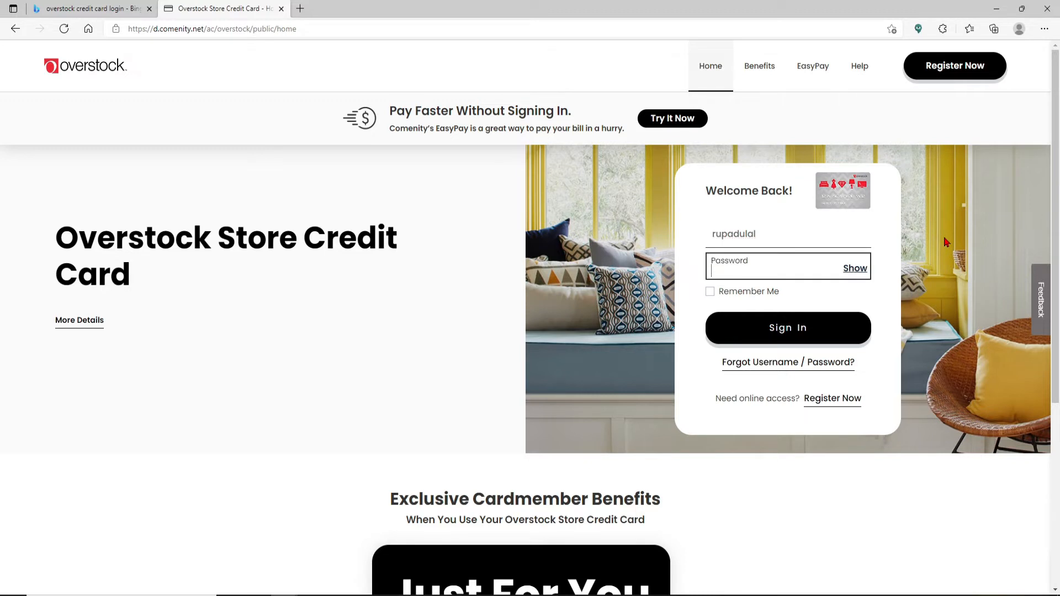
pyautogui.write('password')
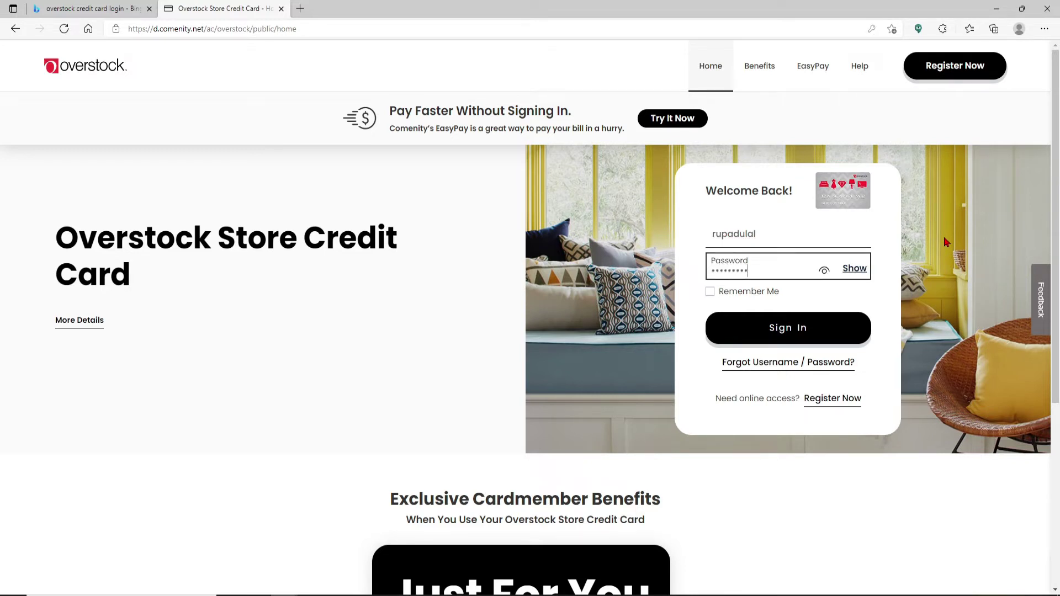
pyautogui.moveTo(871, 273)
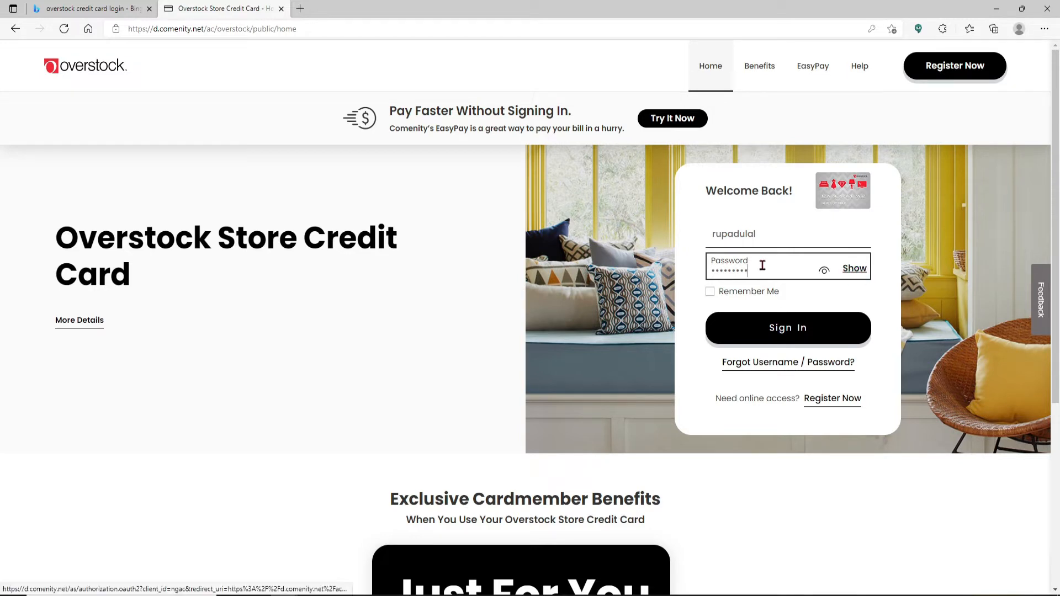
pyautogui.click(774, 233)
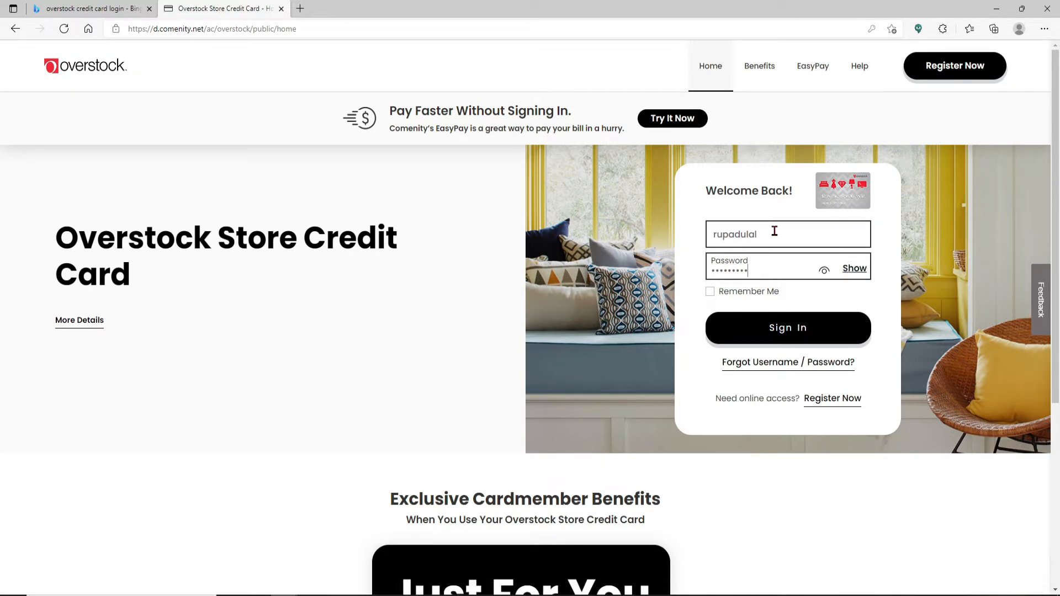
pyautogui.click(770, 266)
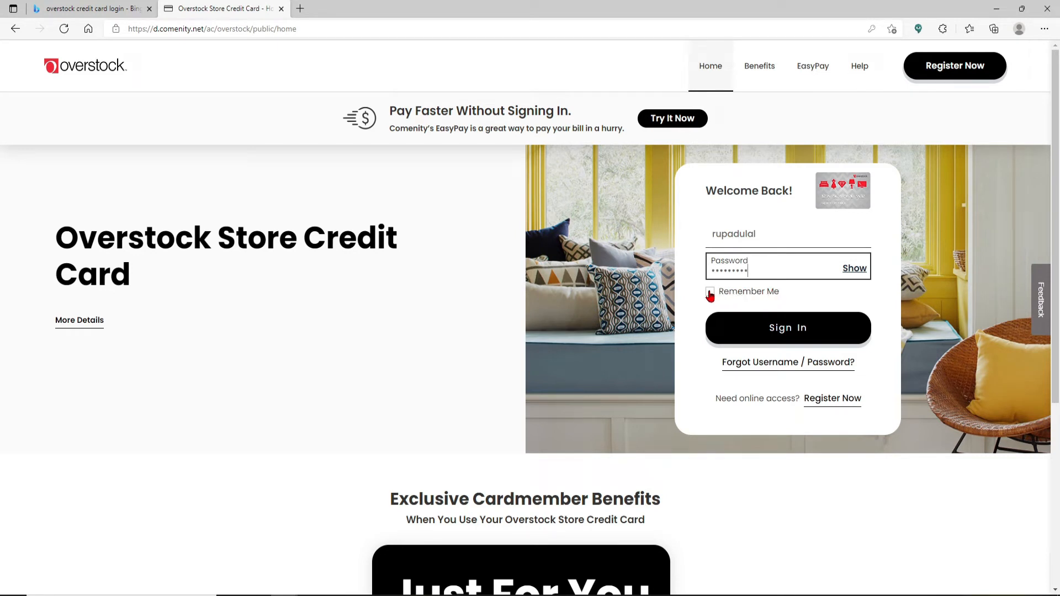
pyautogui.moveTo(709, 294)
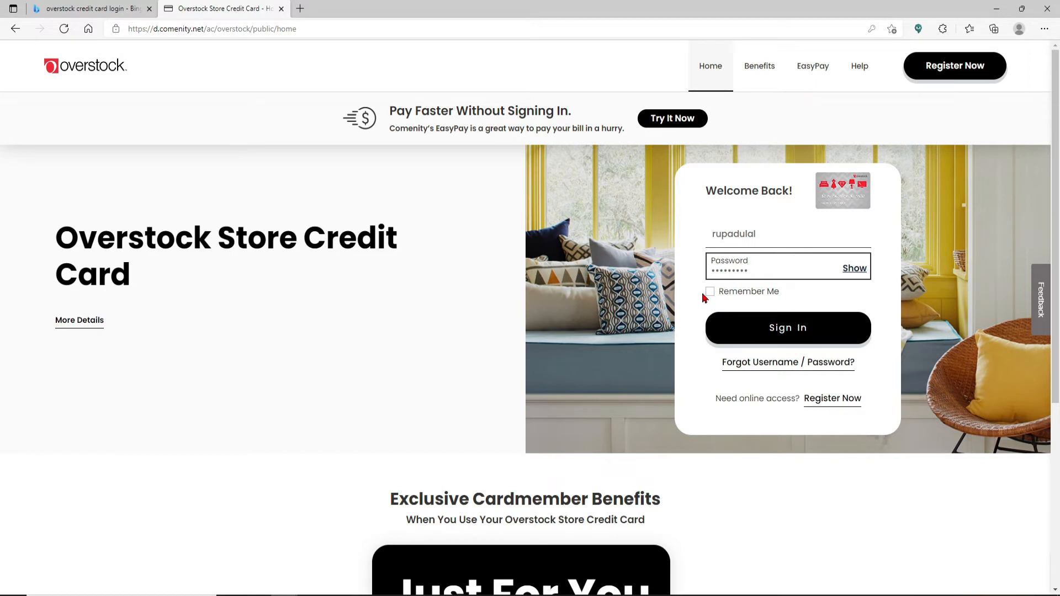
pyautogui.click(709, 291)
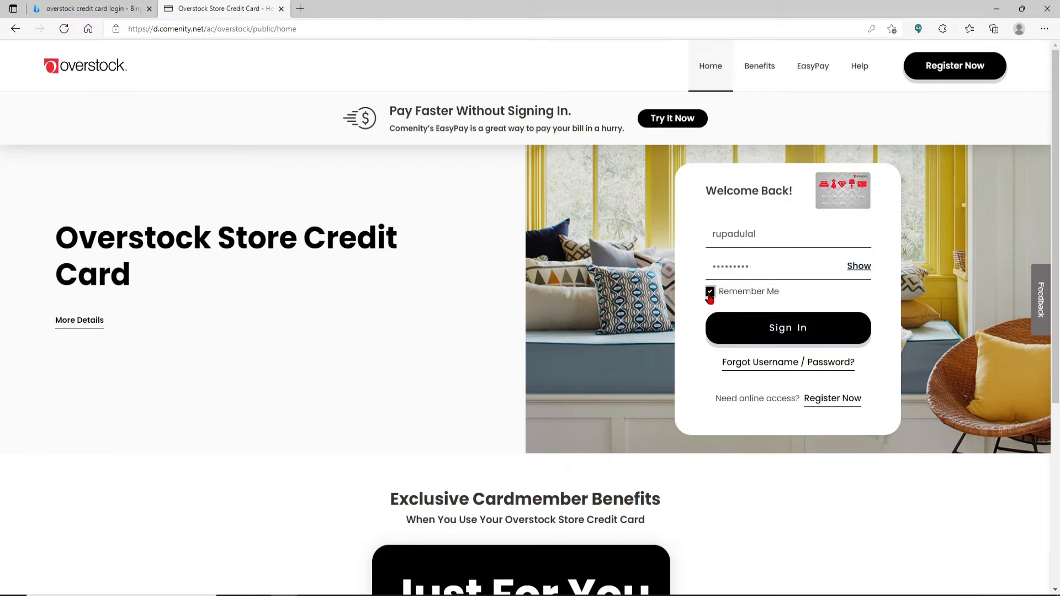
pyautogui.click(710, 290)
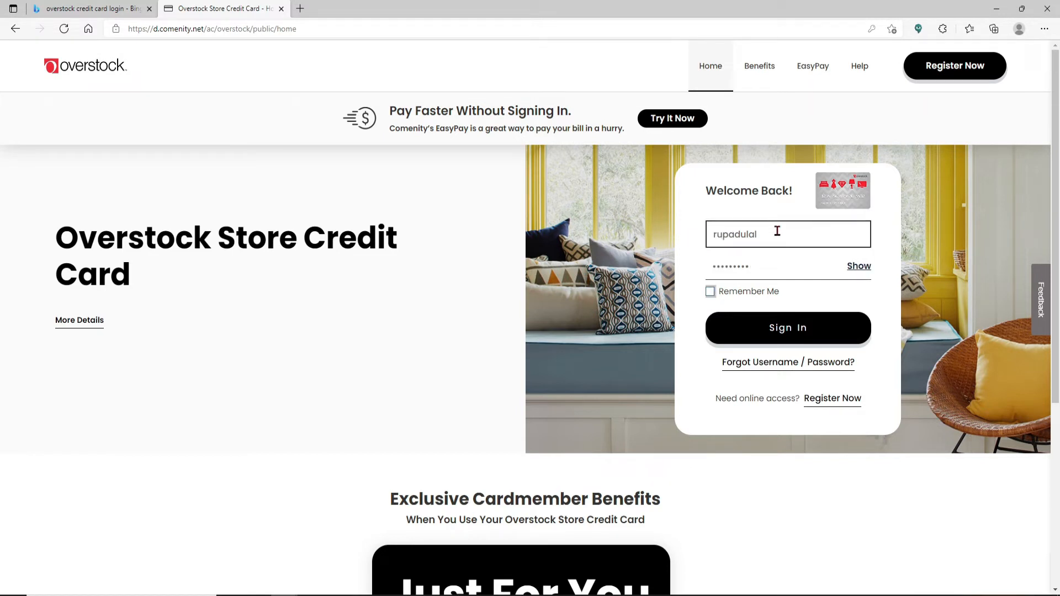
pyautogui.click(787, 266)
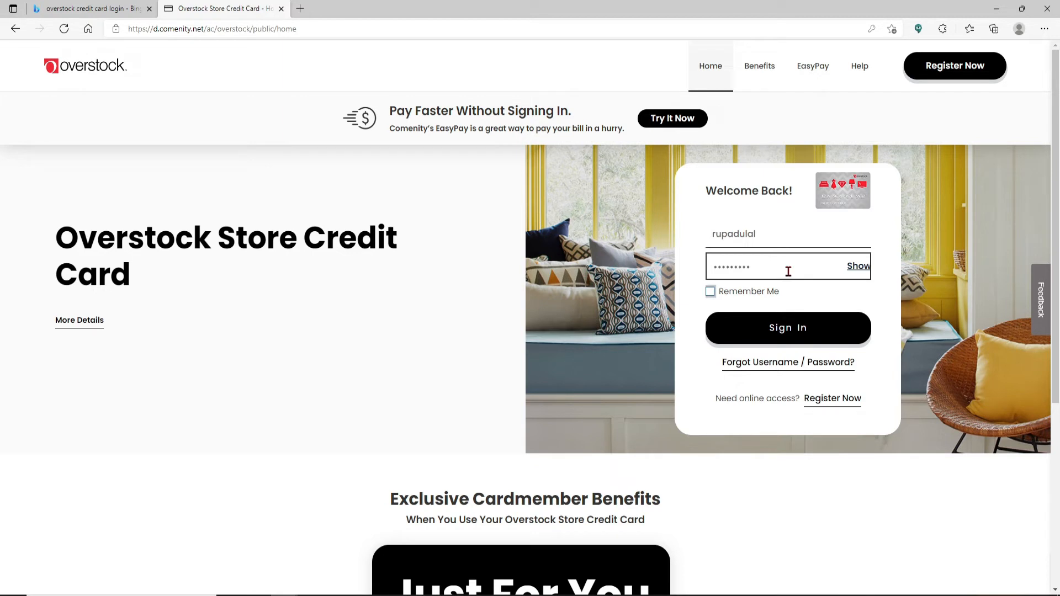
pyautogui.moveTo(781, 370)
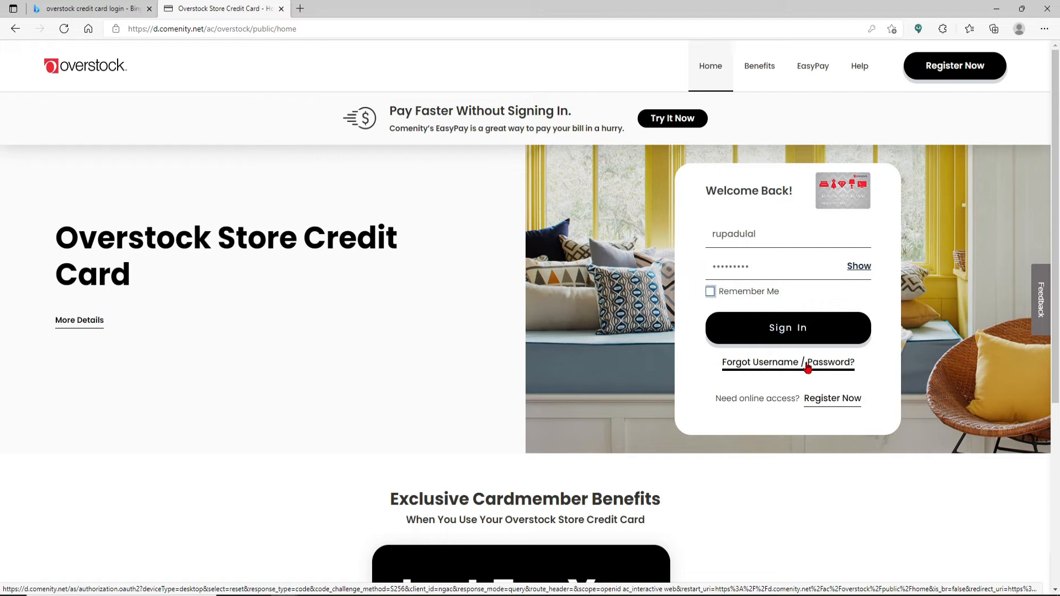
pyautogui.moveTo(846, 541)
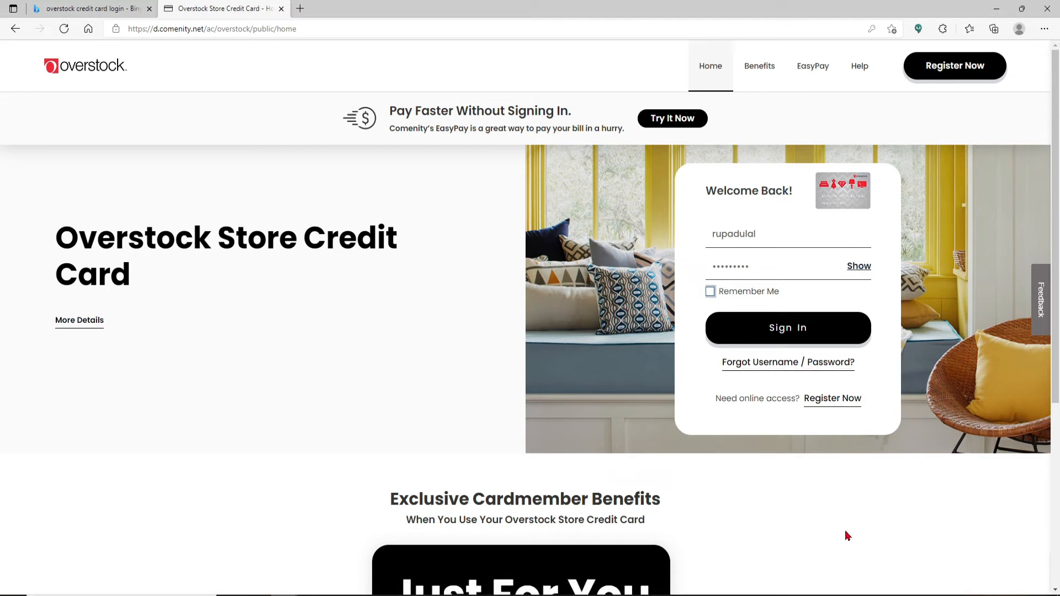
pyautogui.moveTo(832, 398)
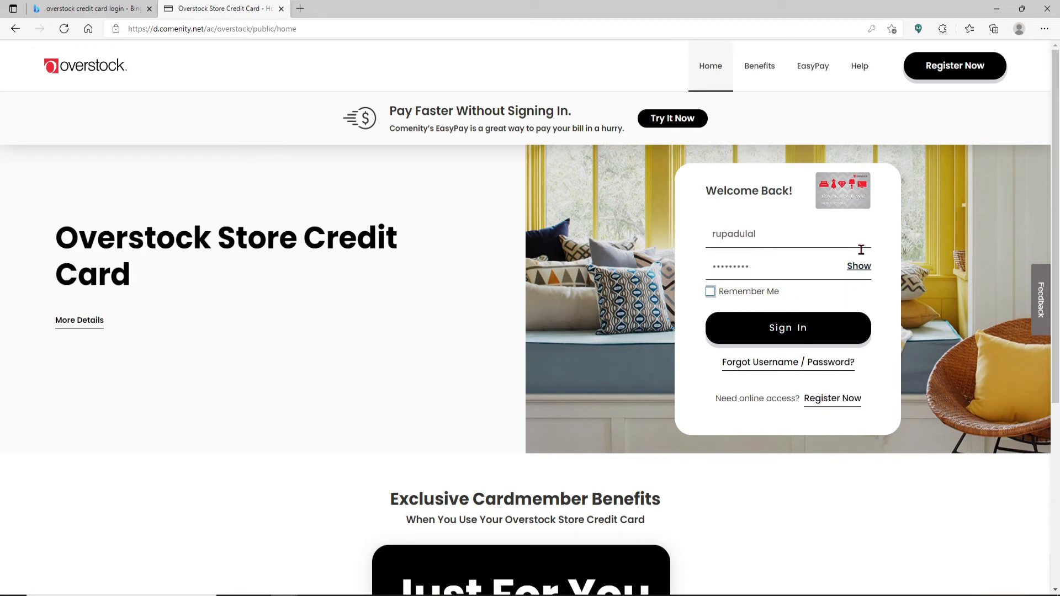
pyautogui.click(787, 234)
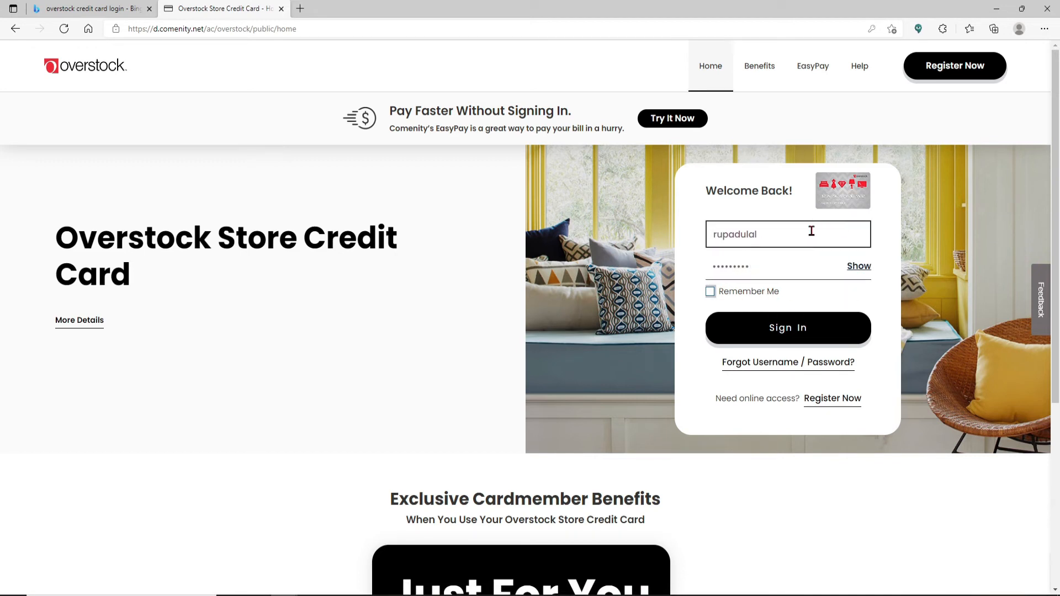